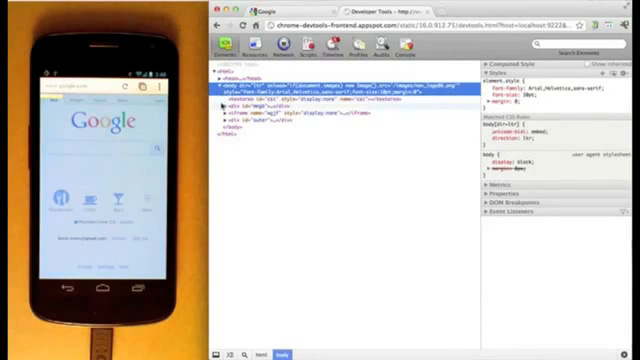
Expand div#mngb and div#outer in the Elements panel to show their child nodes
click(222, 113)
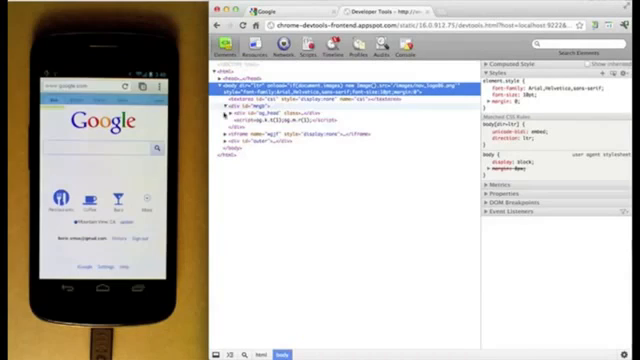
click(229, 139)
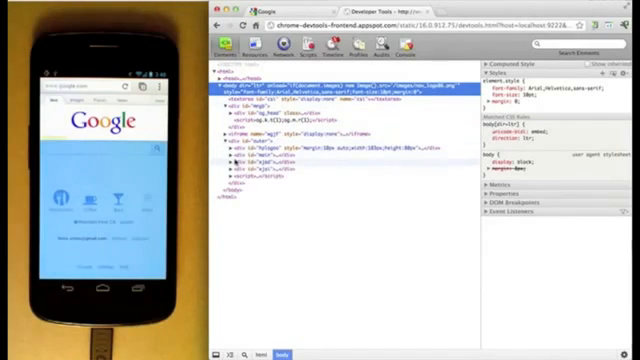
click(228, 158)
text(alert('hello remote debugging o)
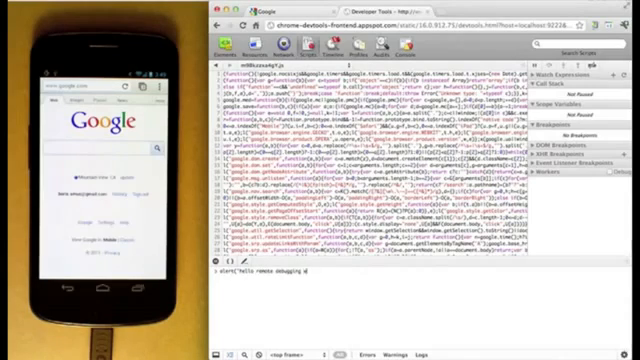
Finish the console line as alert("Hello remote debugging world")
text(world))
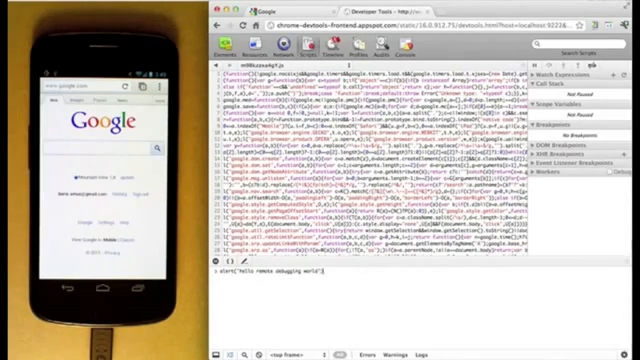